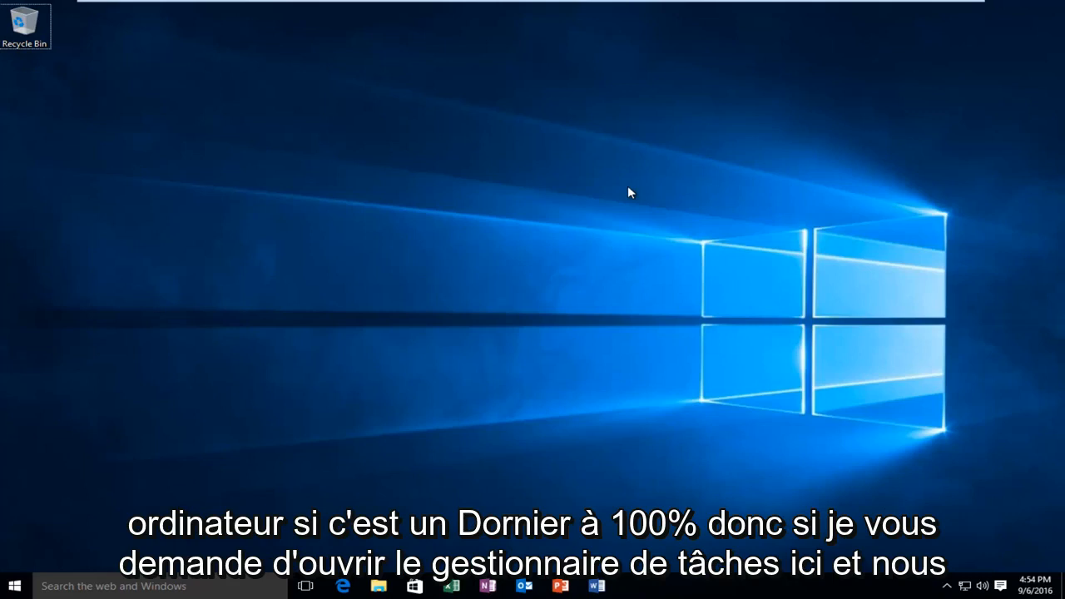
pyautogui.moveTo(625, 192)
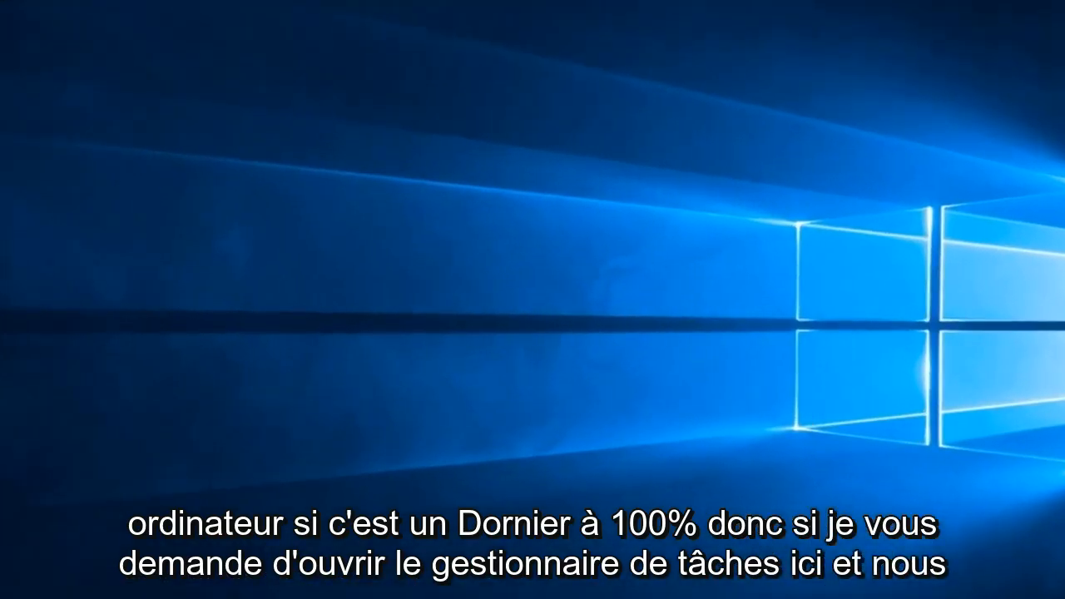
# Step: Review the disk activity graphs in Task Manager, then close Task Manager
pyautogui.click(360, 100)
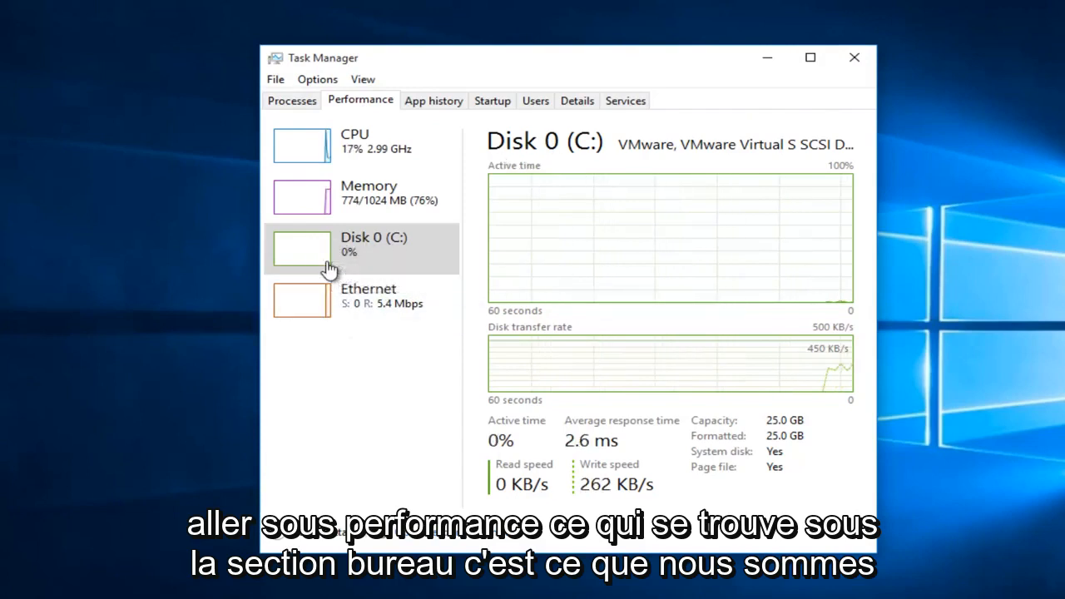
pyautogui.moveTo(350, 254)
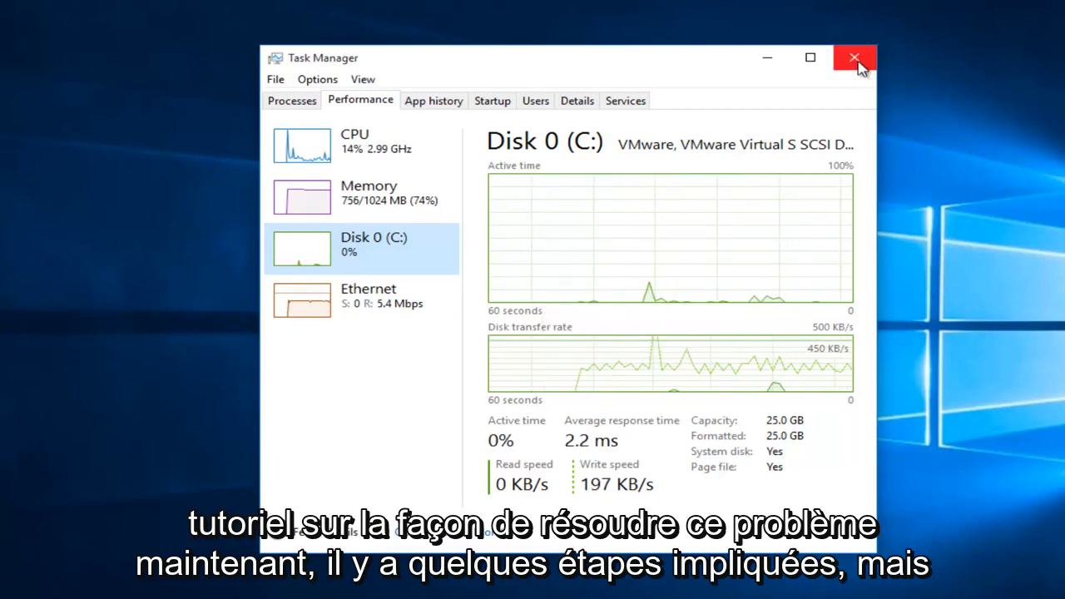
pyautogui.click(854, 58)
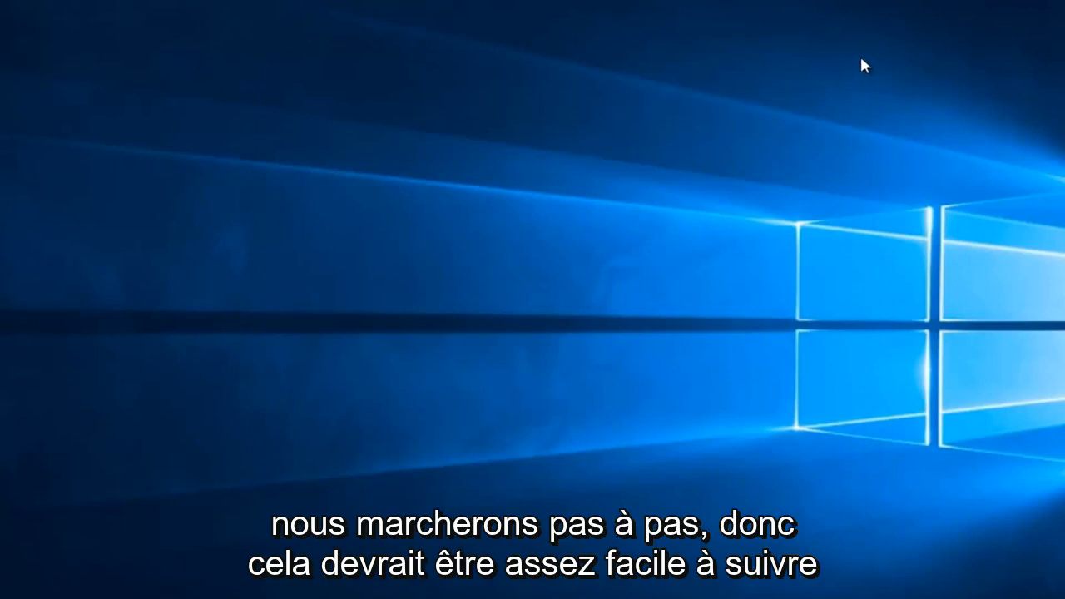
pyautogui.moveTo(828, 127)
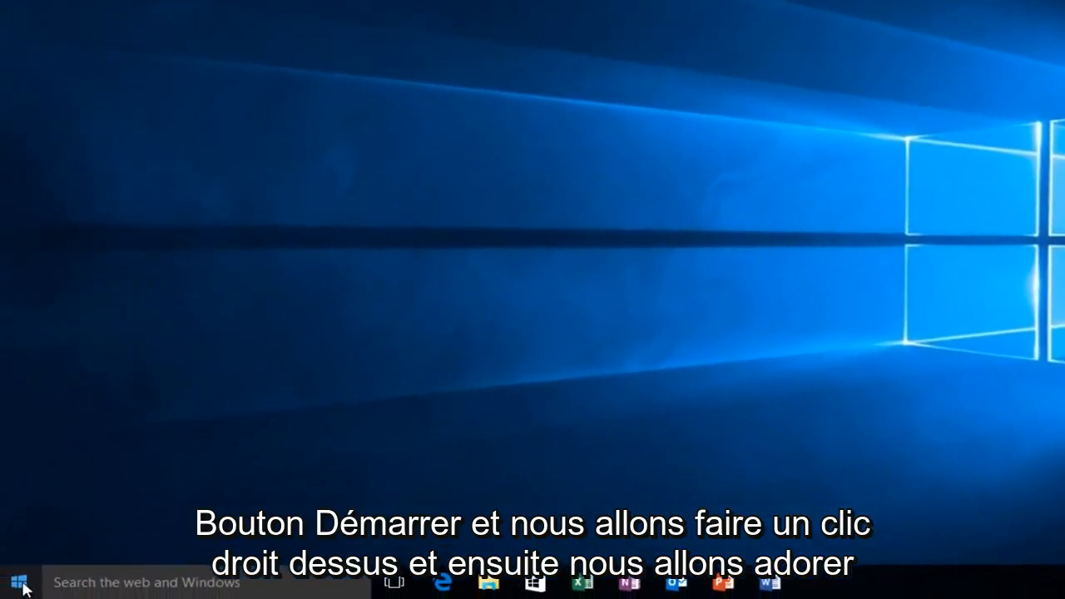
# Step: Launch the Services console via Run with services.msc from the Start quick-access menu
pyautogui.rightClick(16, 583)
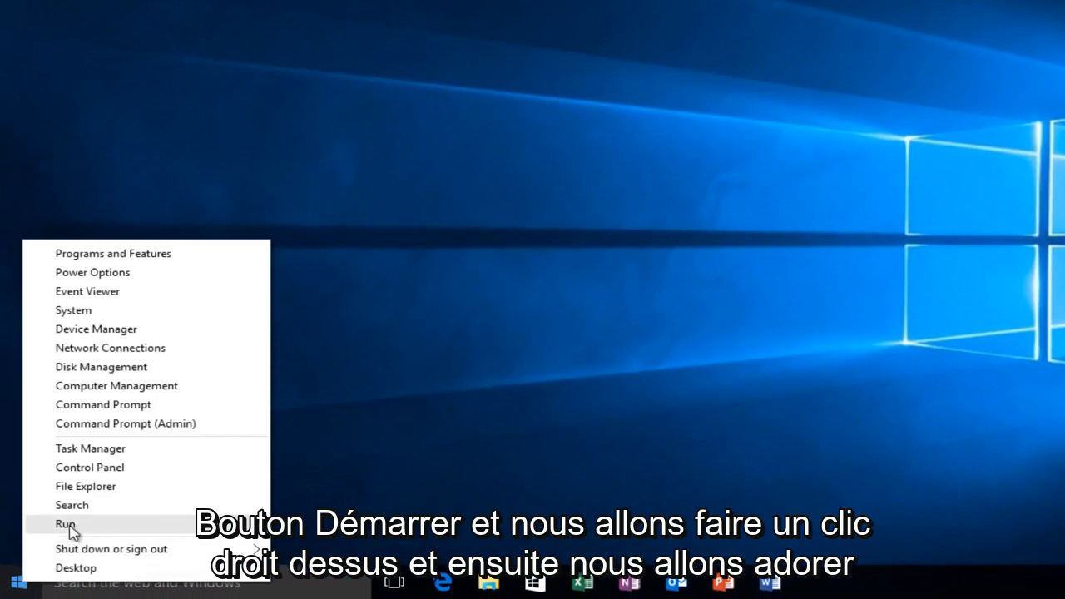
pyautogui.click(65, 525)
pyautogui.write('services.')
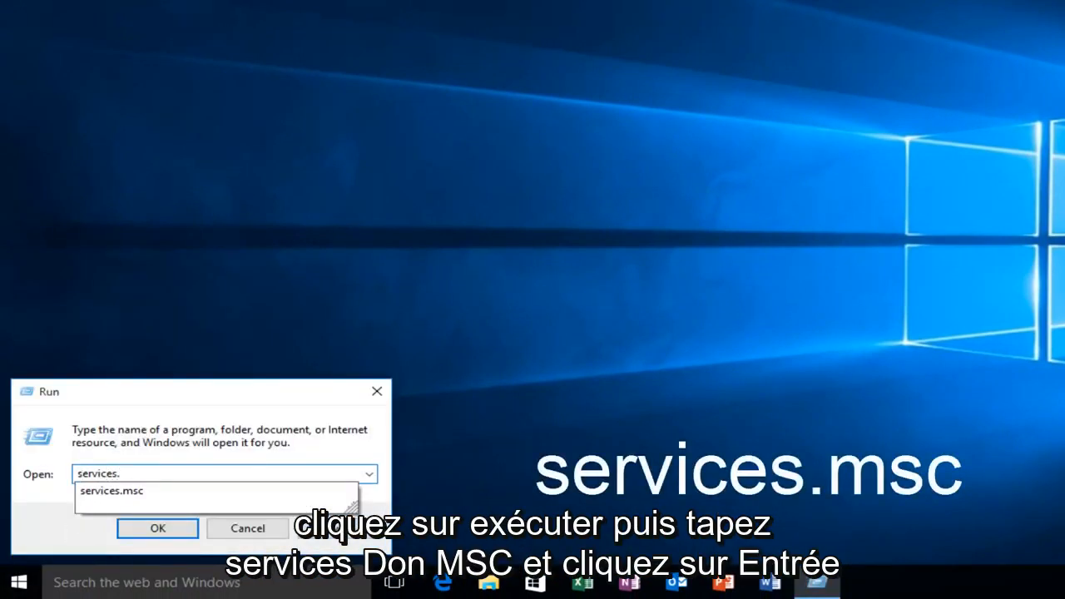
pyautogui.click(111, 490)
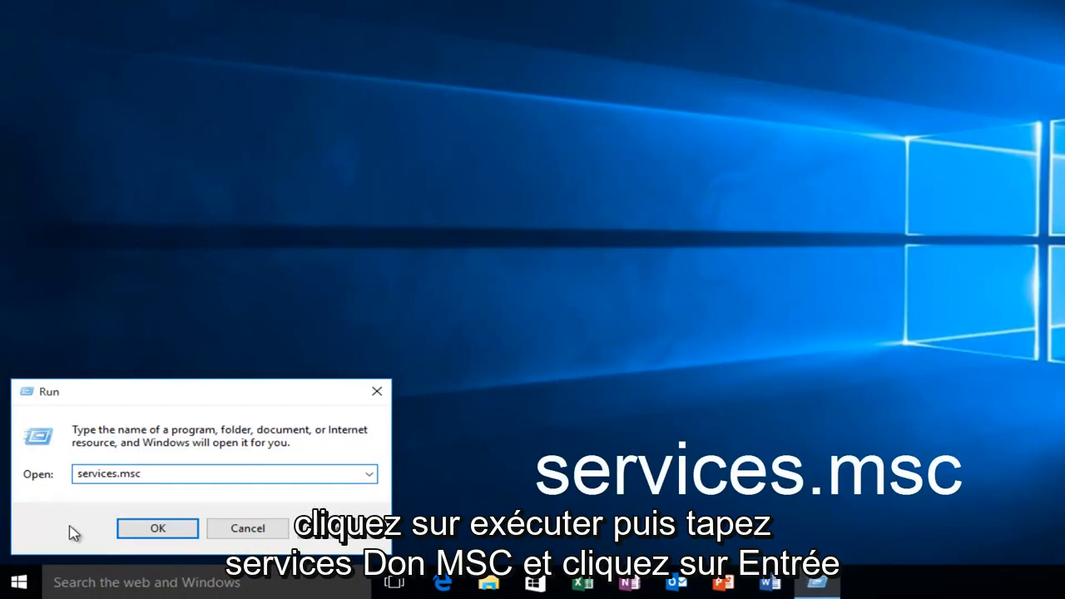
pyautogui.click(157, 529)
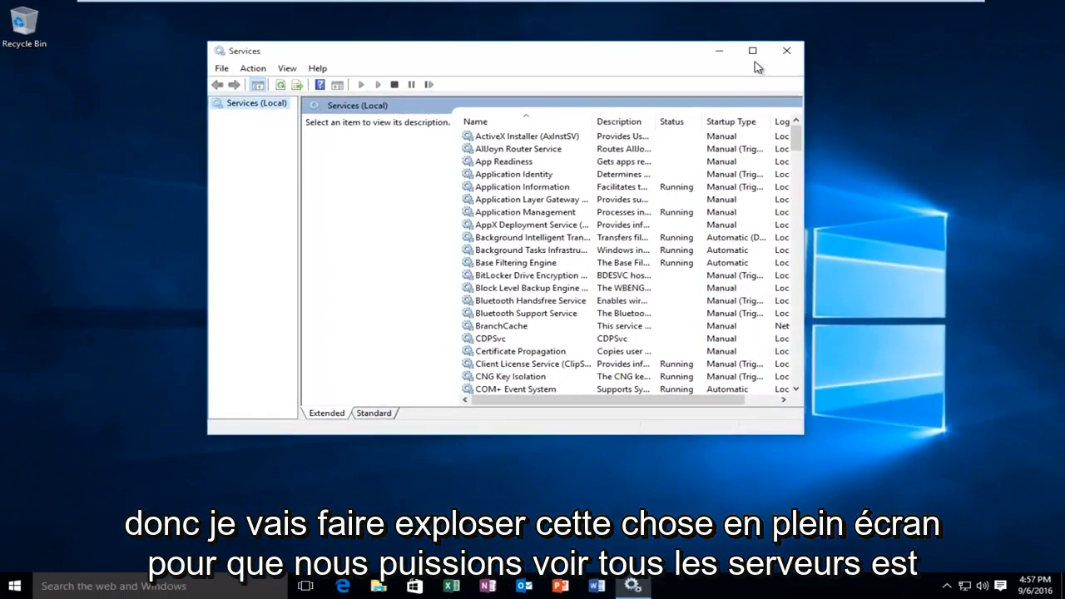
# Step: Maximize Services and select the Superfetch service to show its description
pyautogui.click(752, 50)
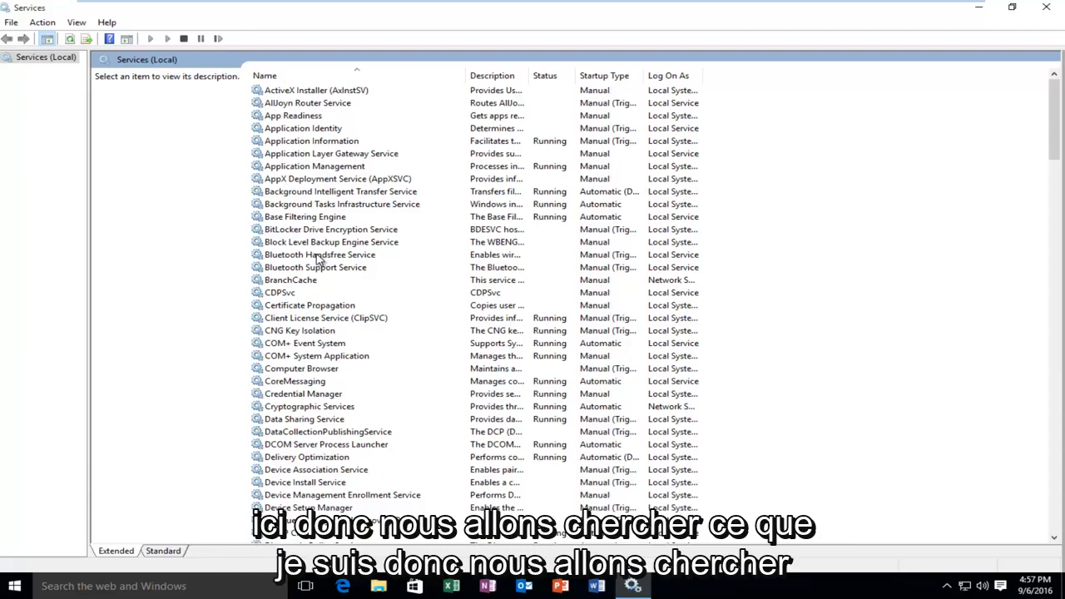
pyautogui.click(318, 255)
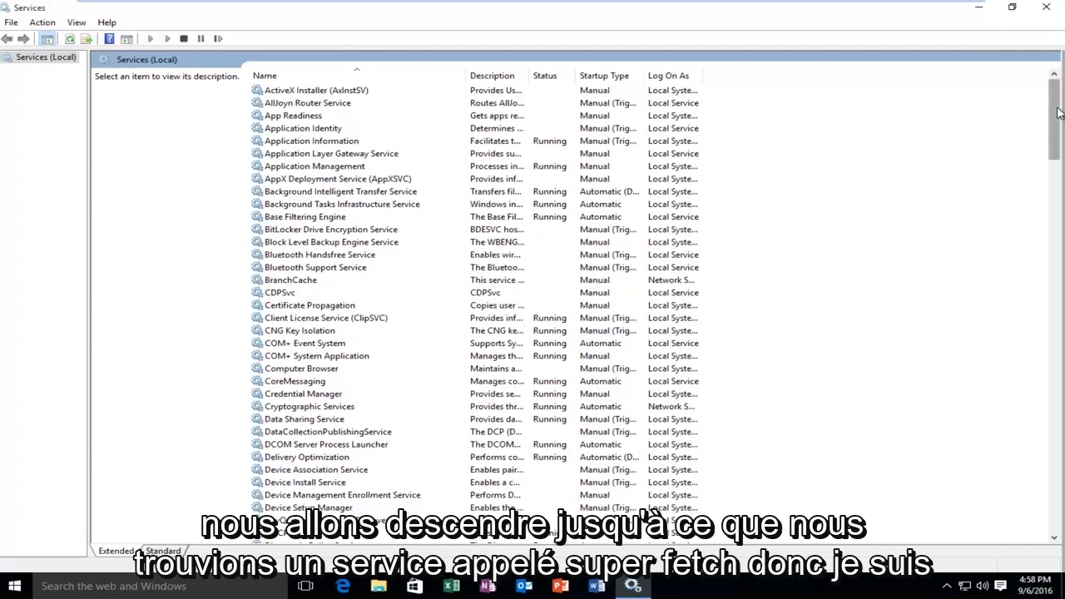
pyautogui.scroll(-3)
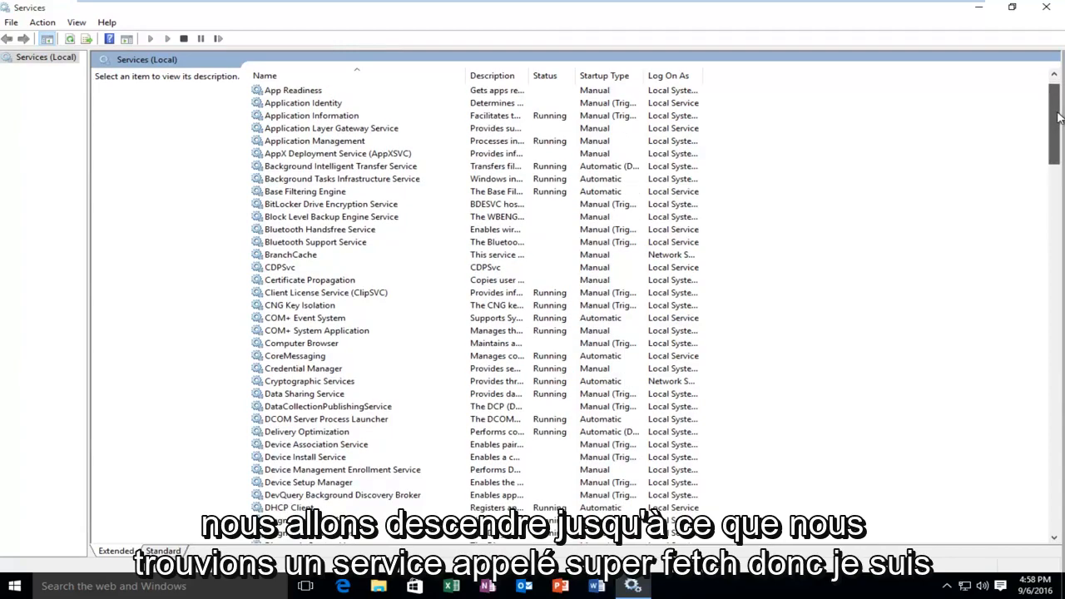
pyautogui.scroll(-3)
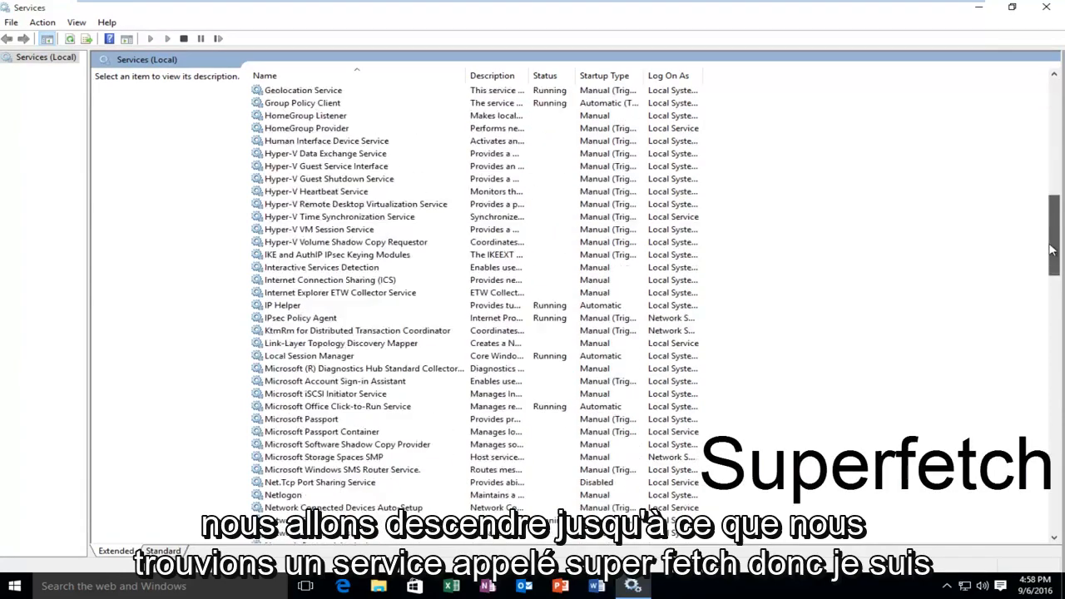
pyautogui.scroll(-3)
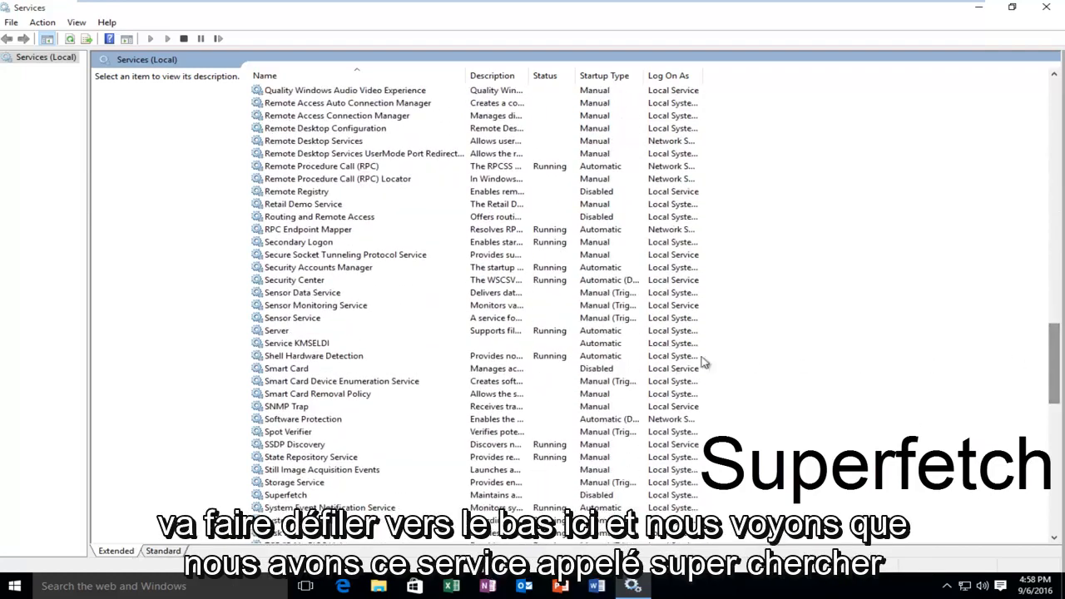
pyautogui.click(286, 495)
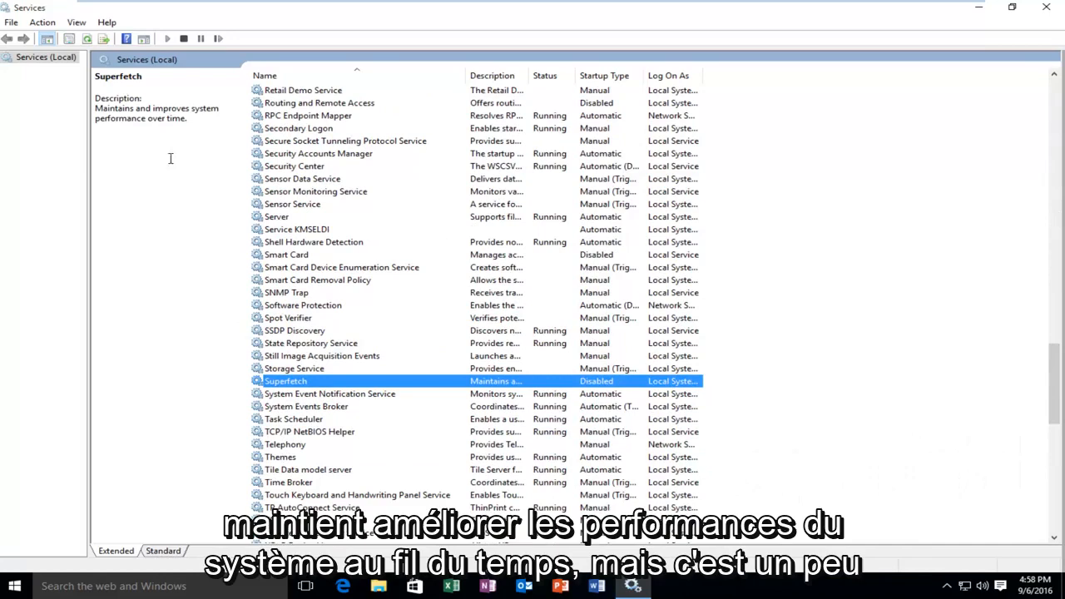
pyautogui.moveTo(133, 115)
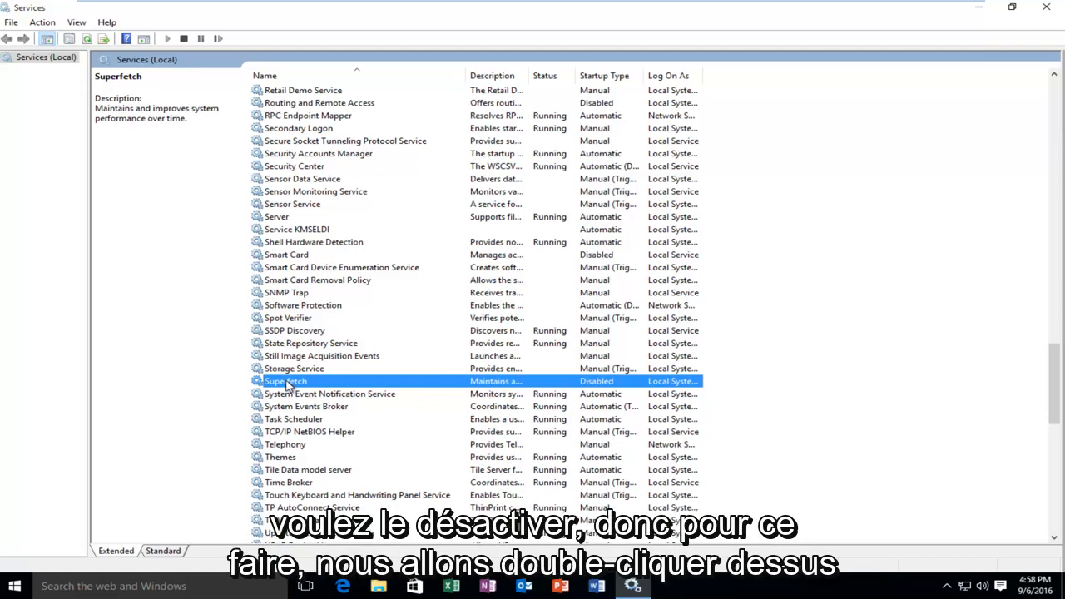
# Step: Review Superfetch's properties and keep its startup type Disabled
pyautogui.doubleClick(286, 381)
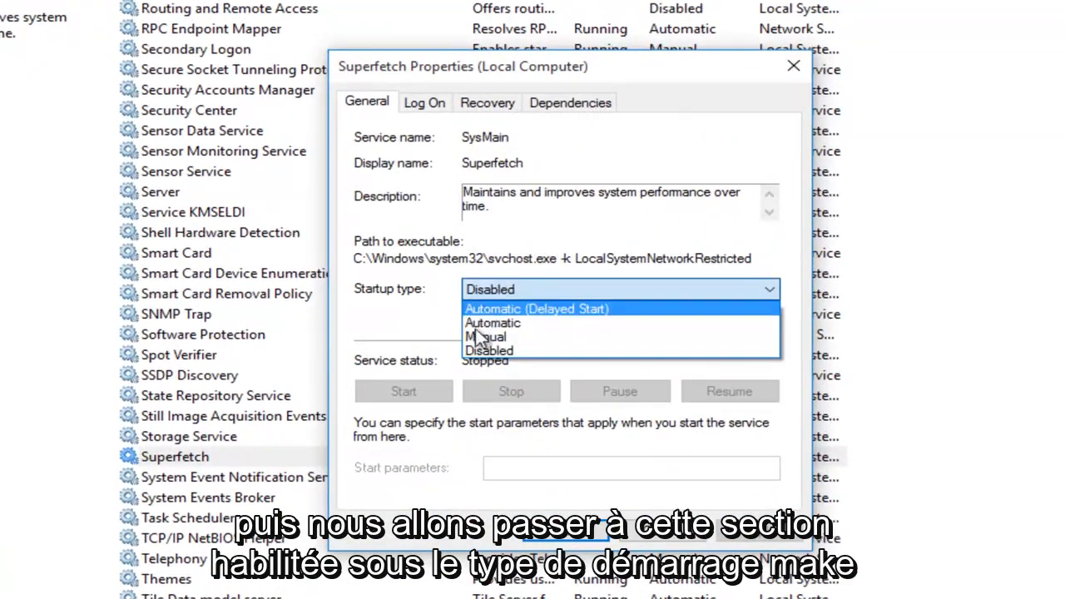
pyautogui.moveTo(492, 322)
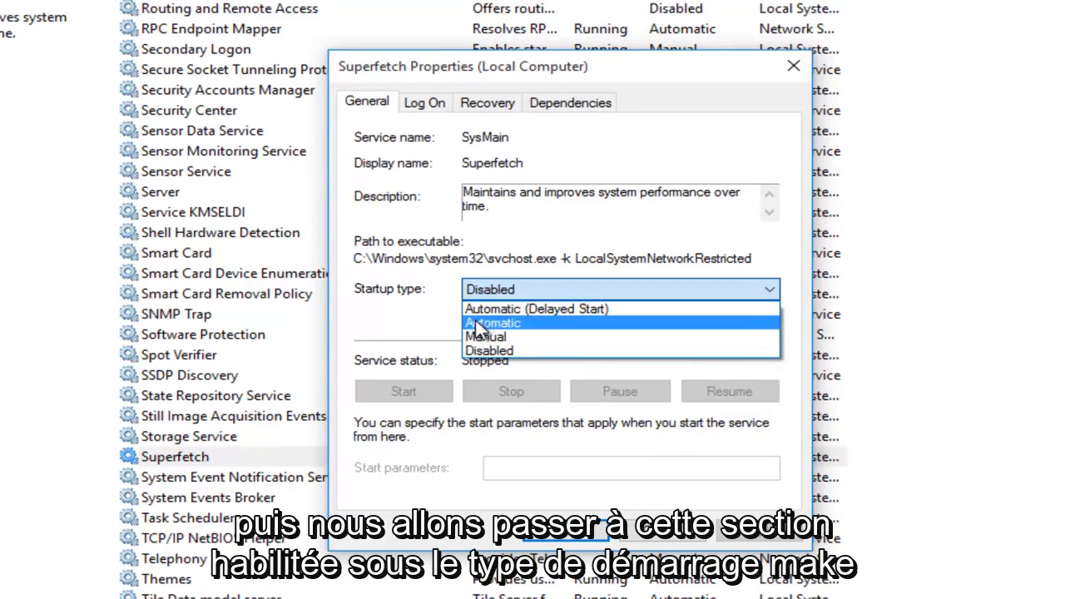
pyautogui.click(487, 350)
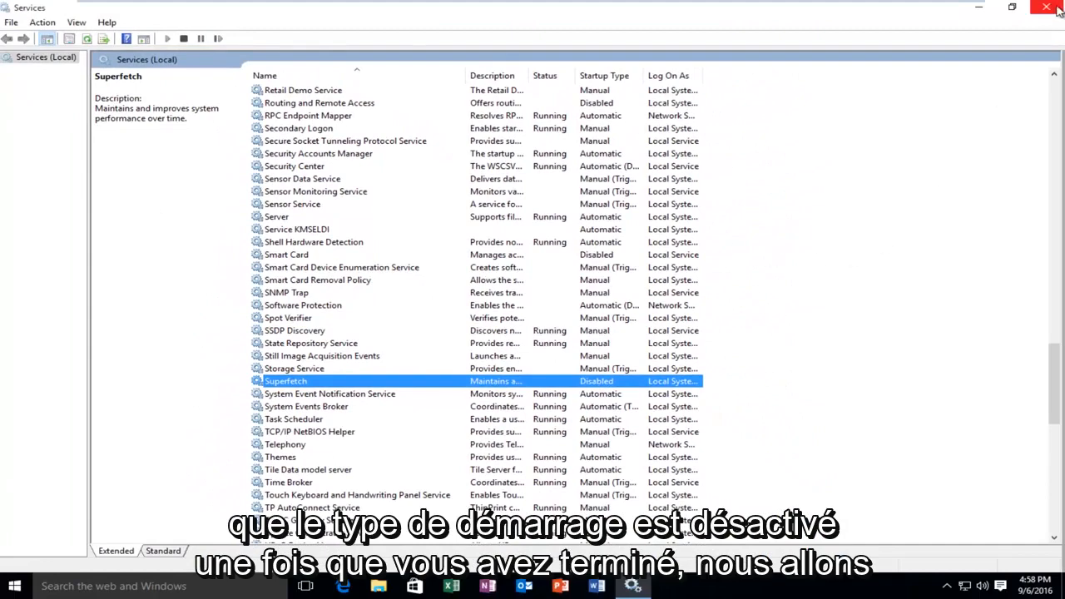
# Step: Close Services, launch regedit from Run and allow it through the UAC prompt
pyautogui.click(1048, 7)
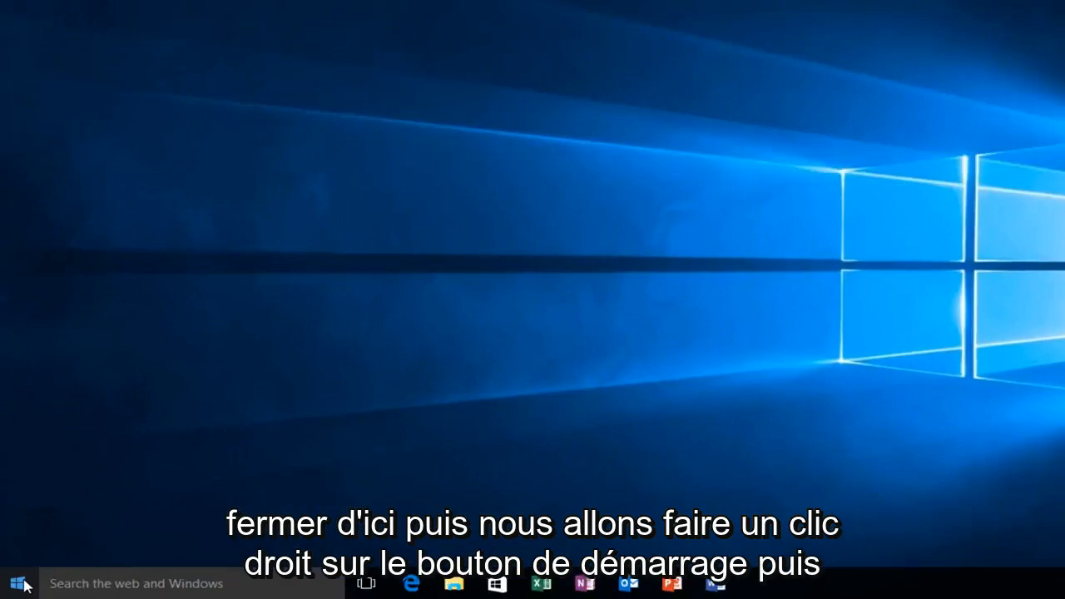
pyautogui.rightClick(16, 582)
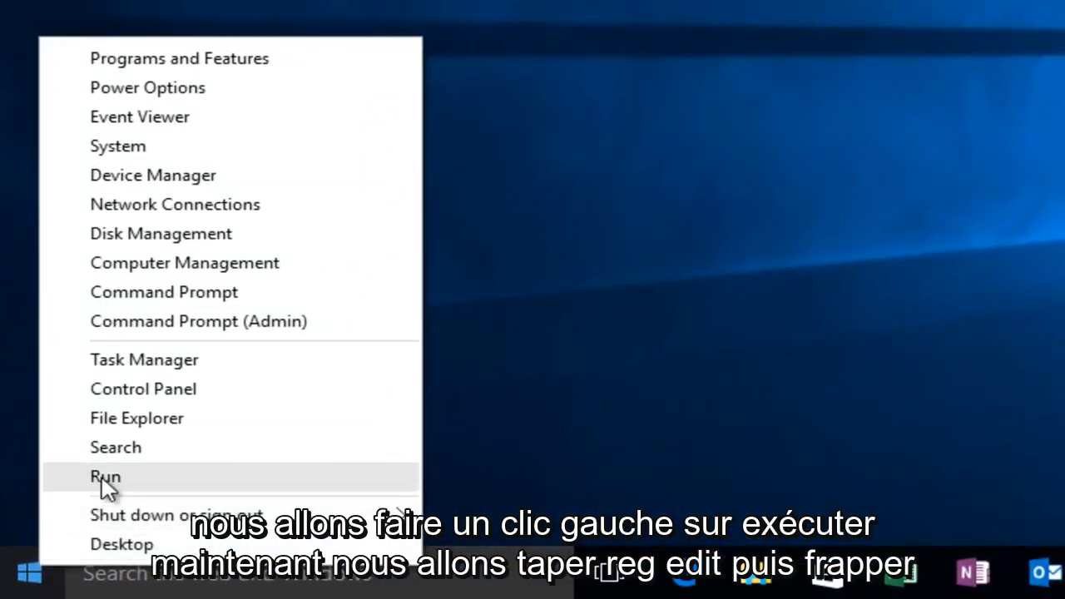
pyautogui.click(105, 476)
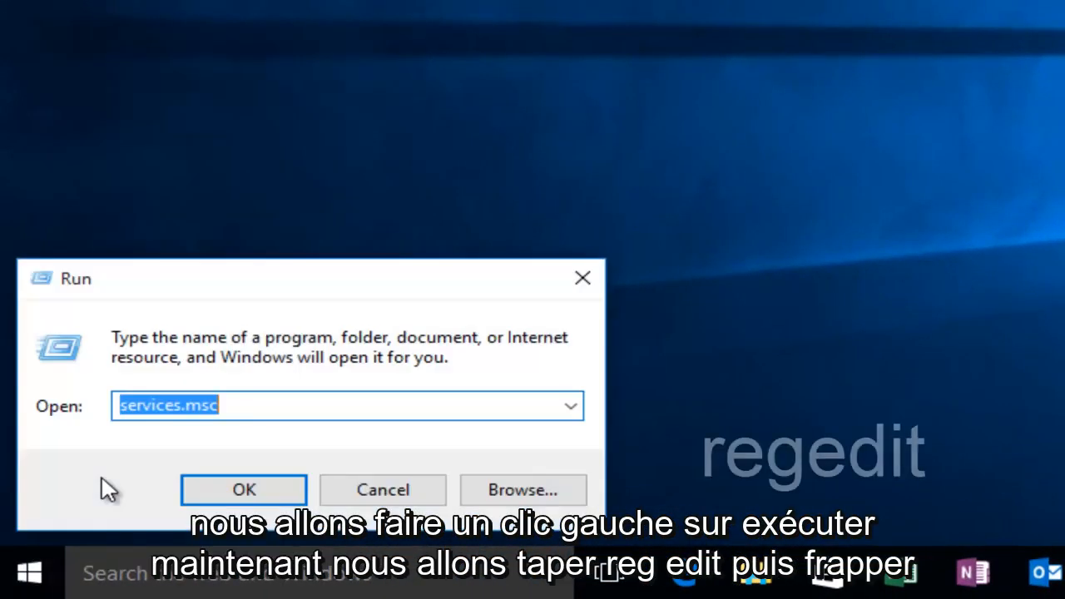
pyautogui.write('regedit')
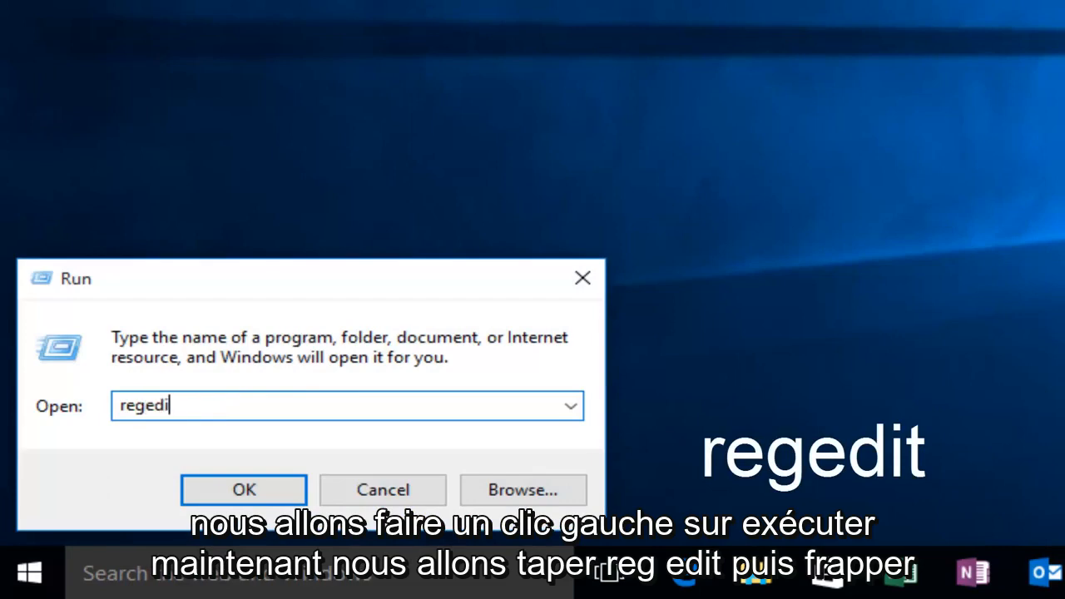
pyautogui.write('t')
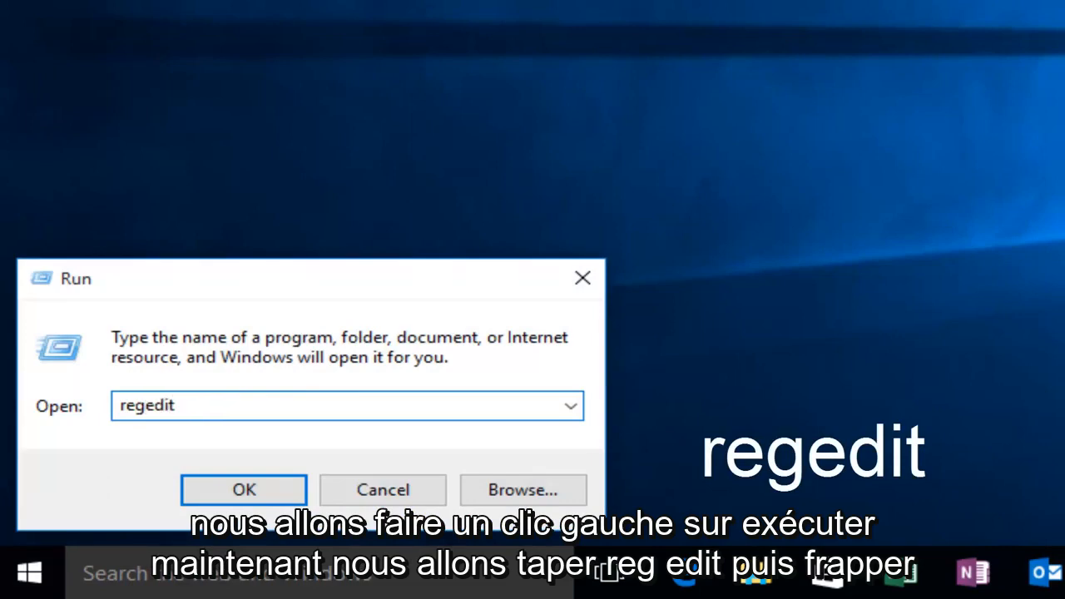
pyautogui.click(243, 489)
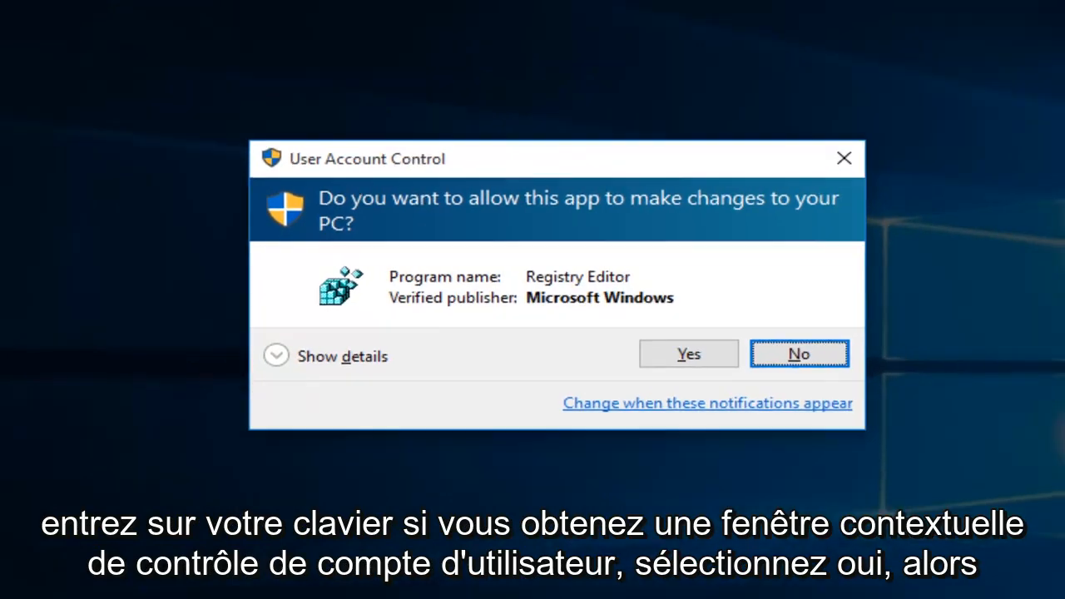
pyautogui.click(688, 354)
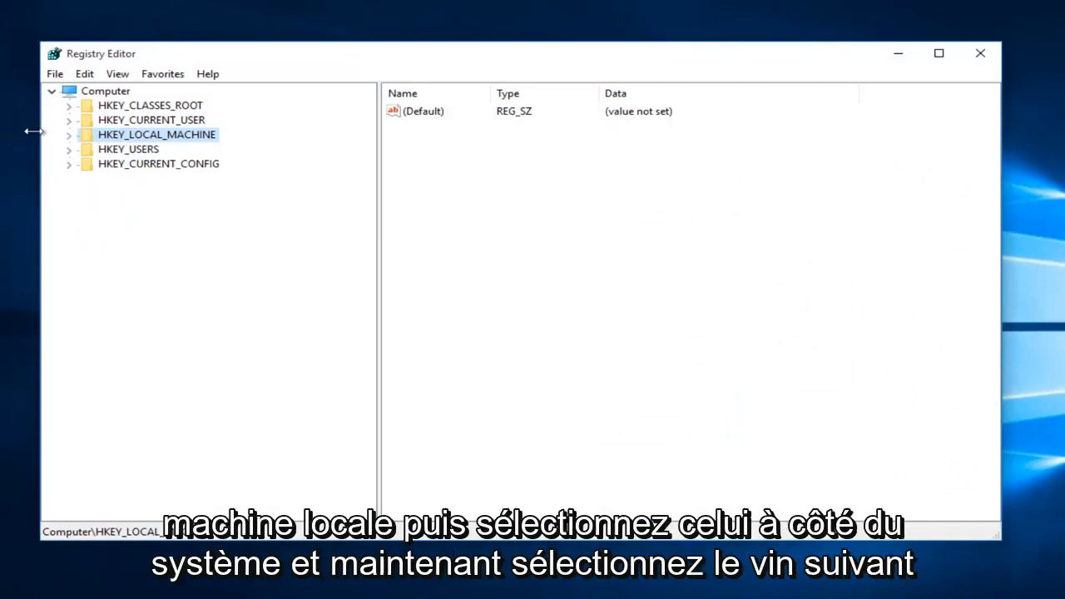
# Step: Navigate HKEY_LOCAL_MACHINE\SYSTEM\ControlSet001\Control\Session Manager\Memory Management and select PrefetchParameters
pyautogui.click(70, 134)
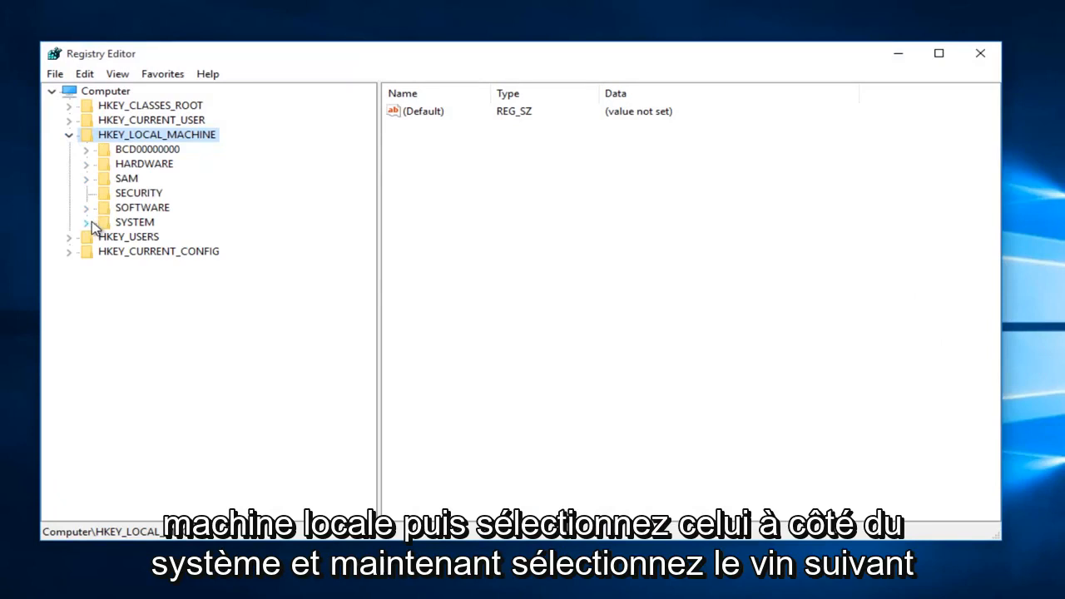
pyautogui.click(87, 222)
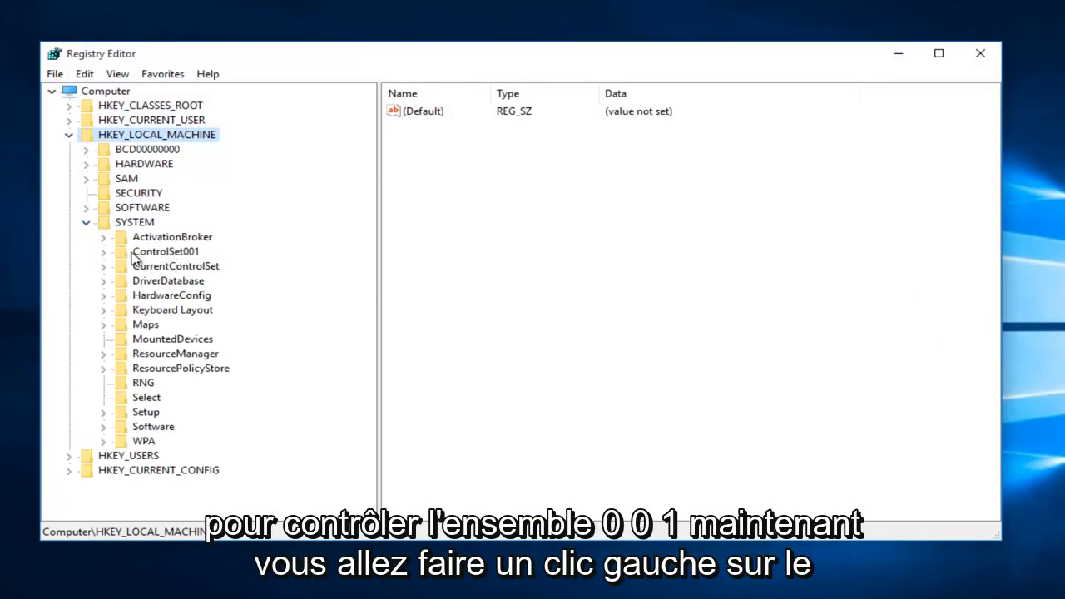
pyautogui.click(104, 252)
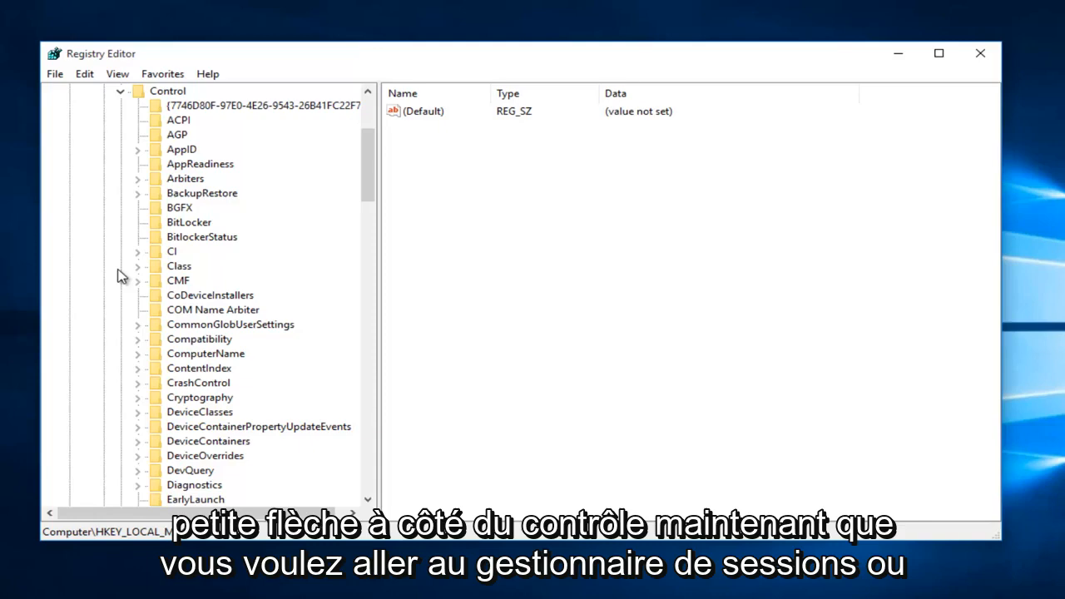
pyautogui.scroll(-3)
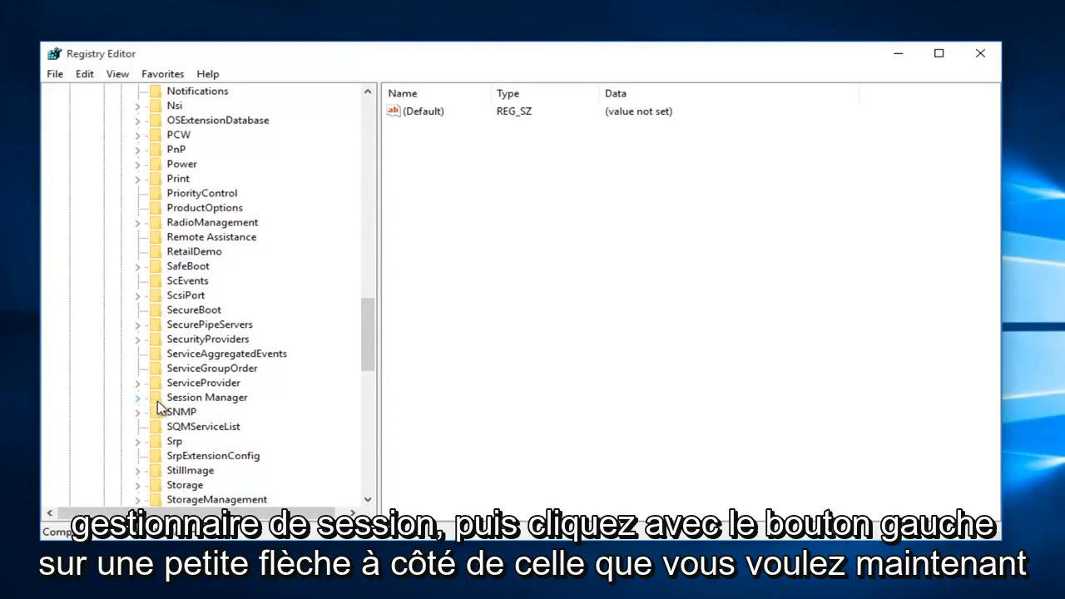
pyautogui.scroll(-3)
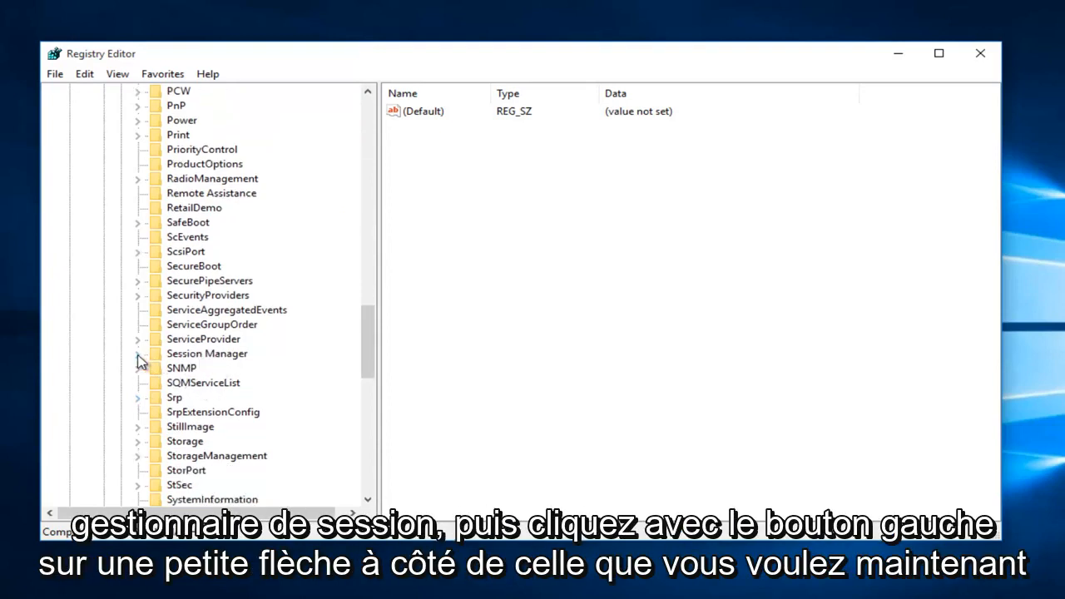
pyautogui.click(138, 353)
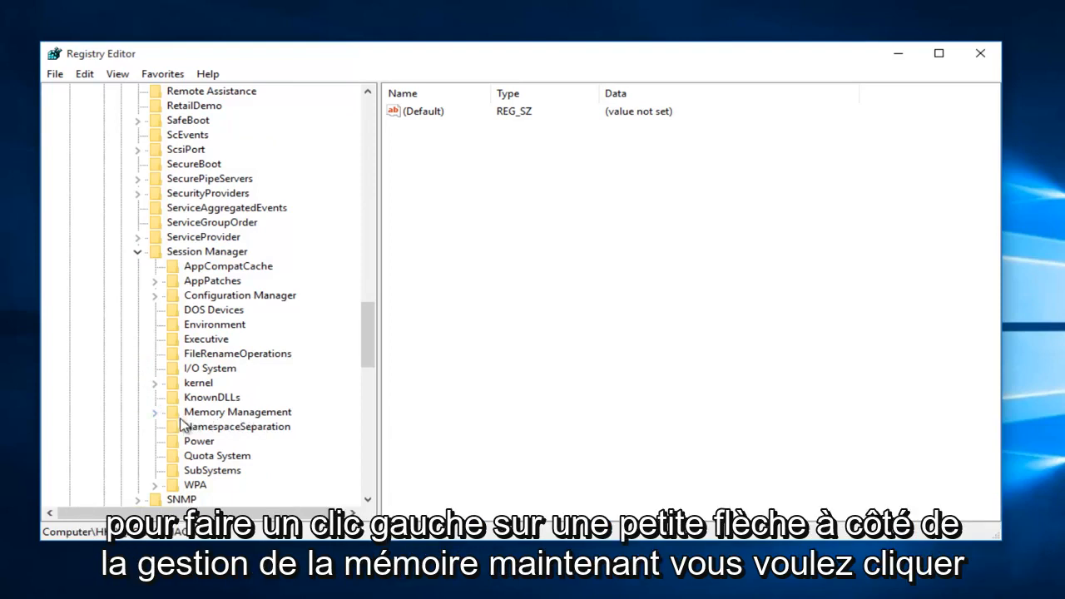
pyautogui.click(154, 412)
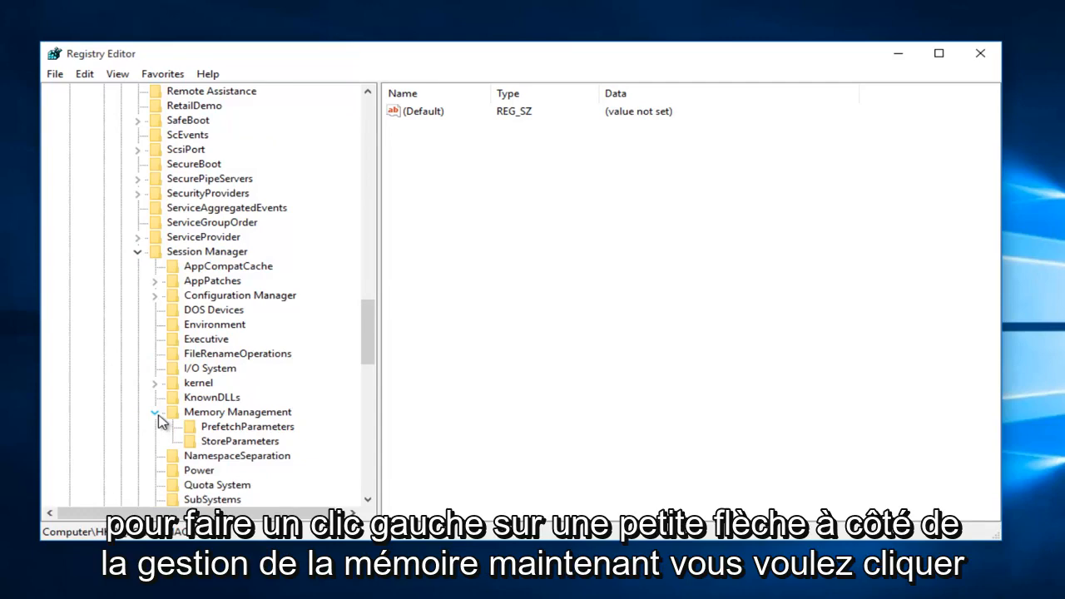
pyautogui.click(247, 427)
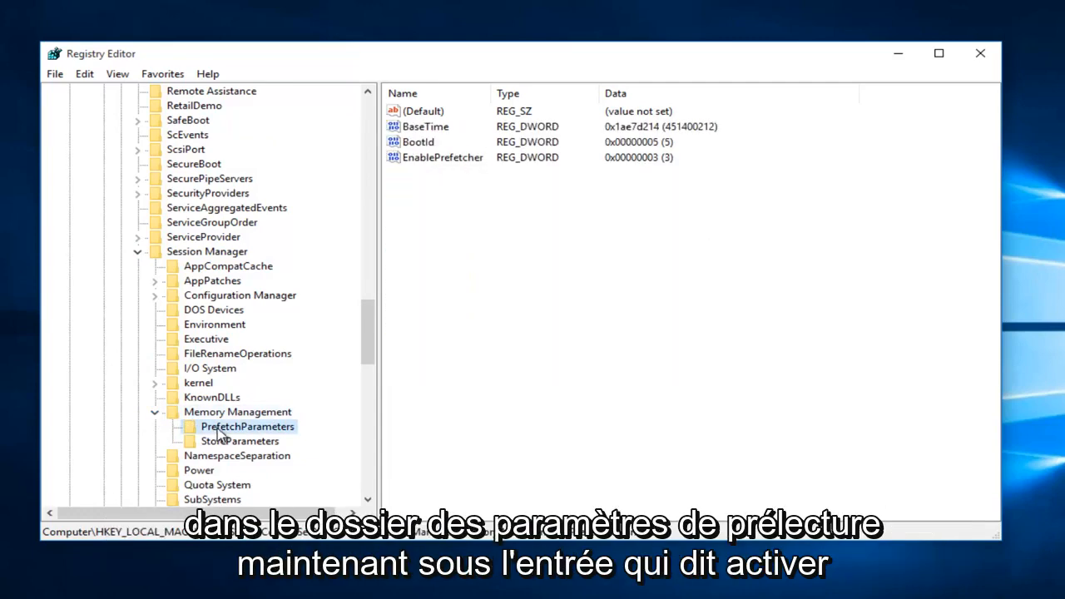
pyautogui.moveTo(486, 210)
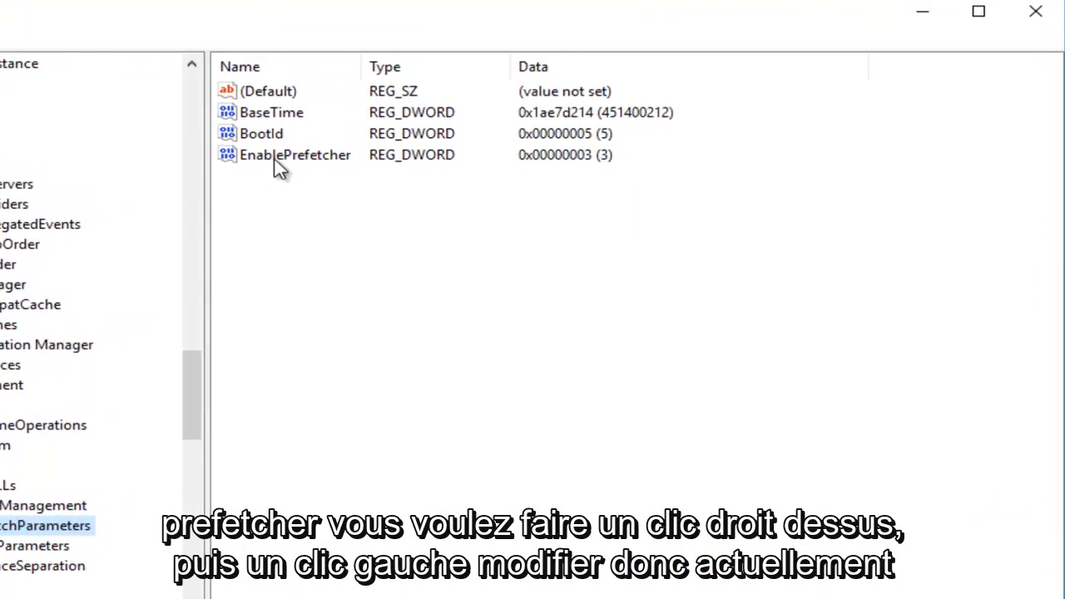
# Step: Modify EnablePrefetcher and set its Value data to 0
pyautogui.rightClick(295, 154)
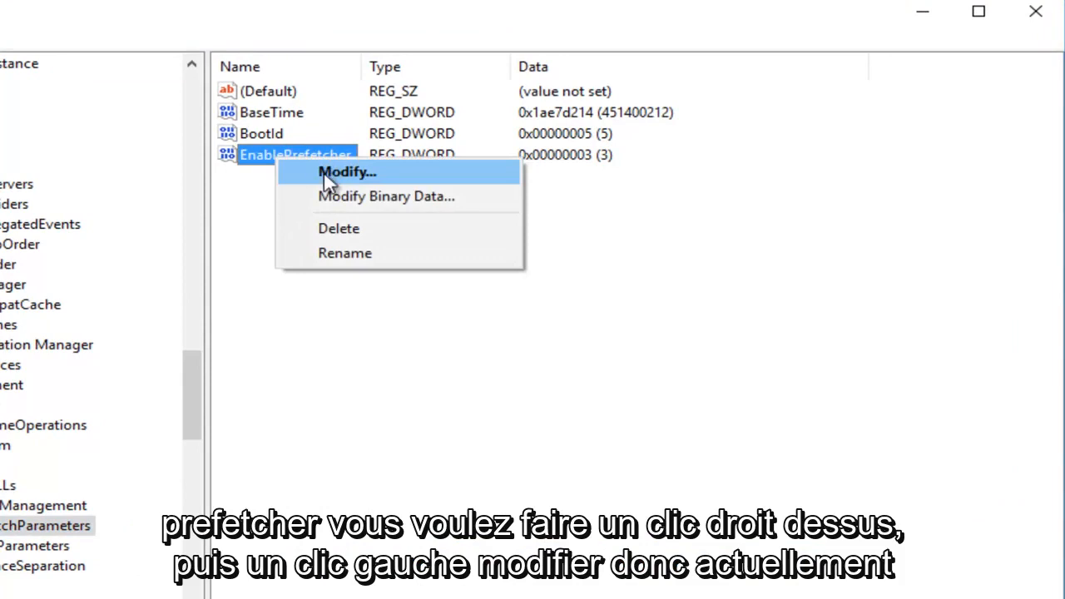
pyautogui.click(347, 172)
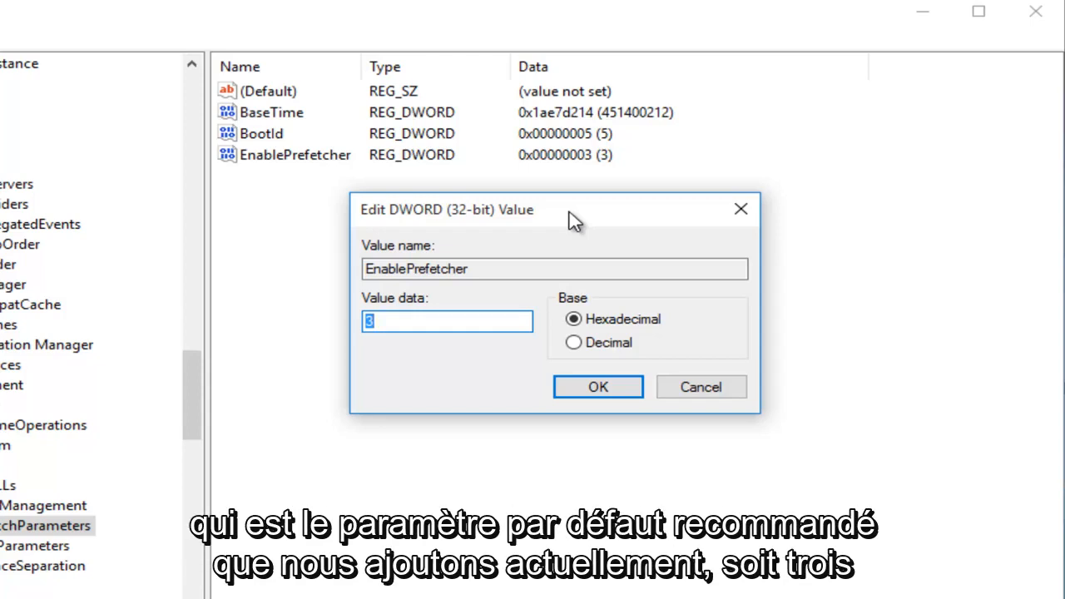
pyautogui.write('0')
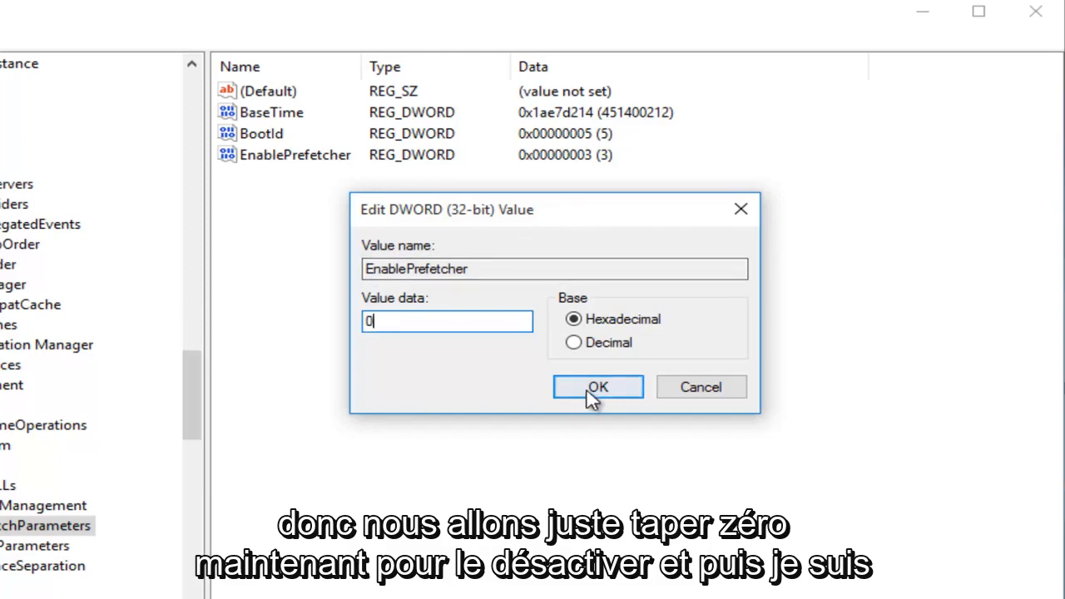
pyautogui.click(597, 387)
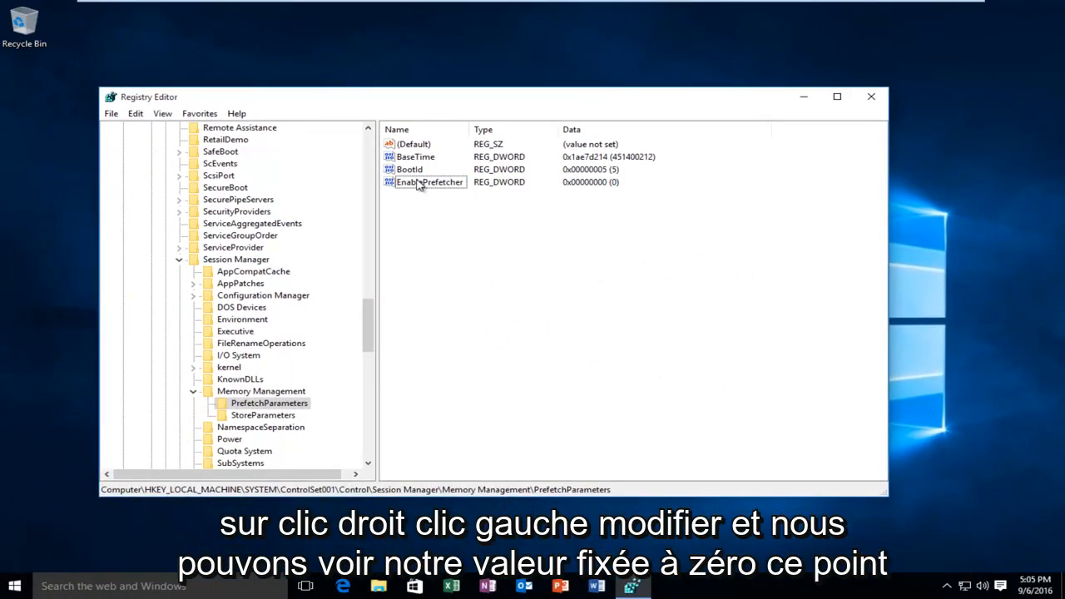
# Step: Verify EnablePrefetcher now reads 0, then close Registry Editor
pyautogui.doubleClick(429, 182)
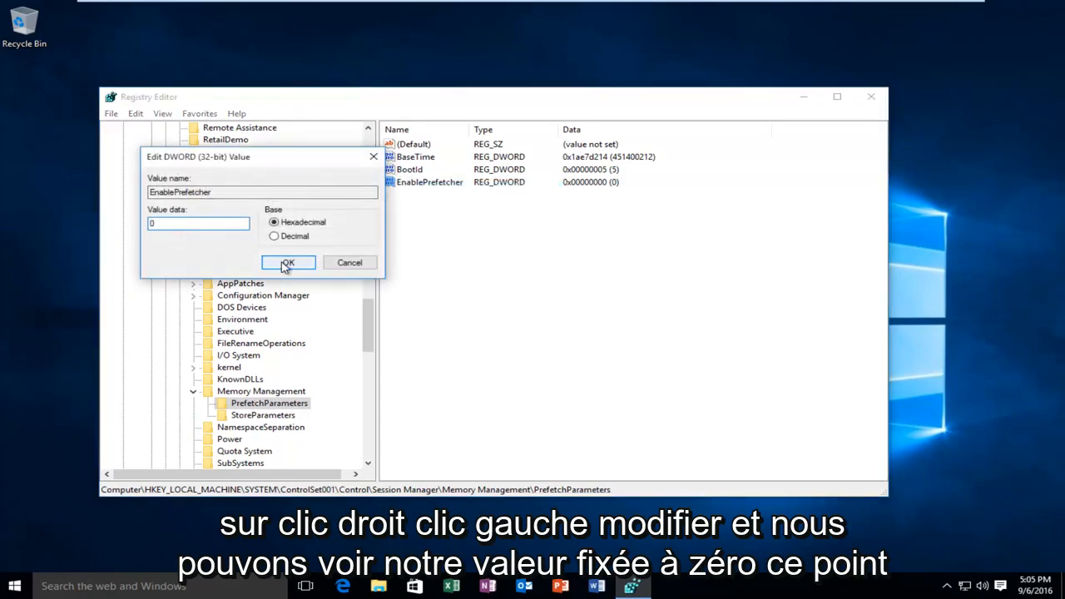
pyautogui.click(288, 263)
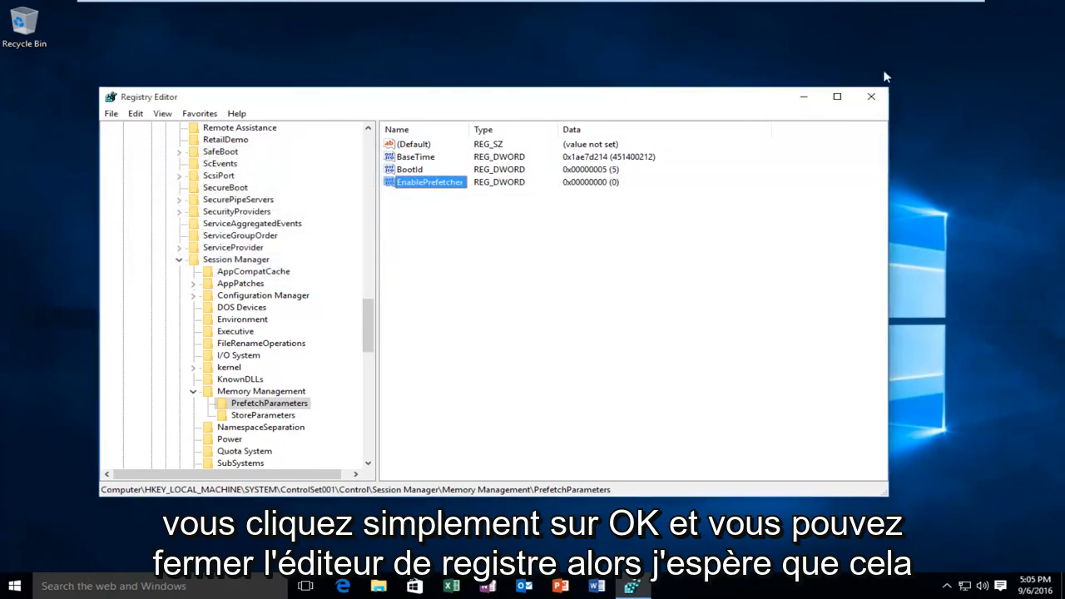
pyautogui.click(870, 97)
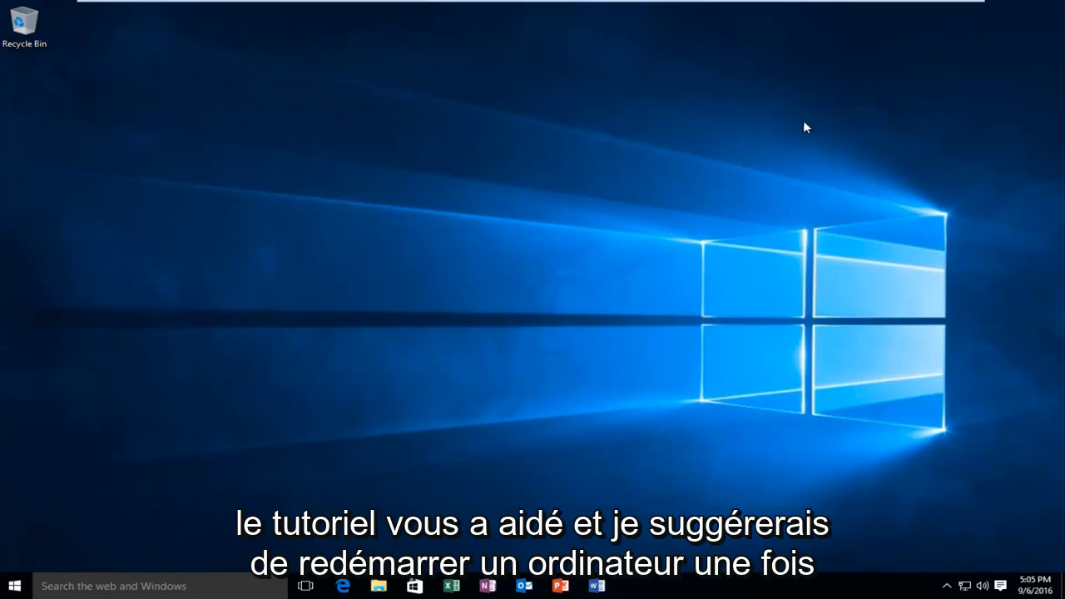
pyautogui.moveTo(817, 121)
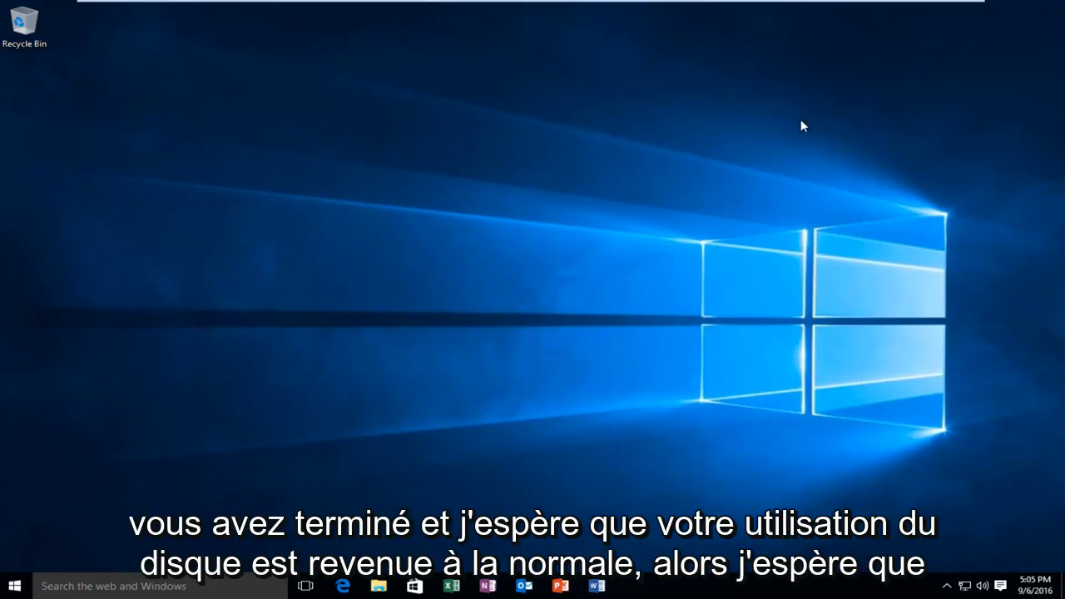
pyautogui.moveTo(464, 281)
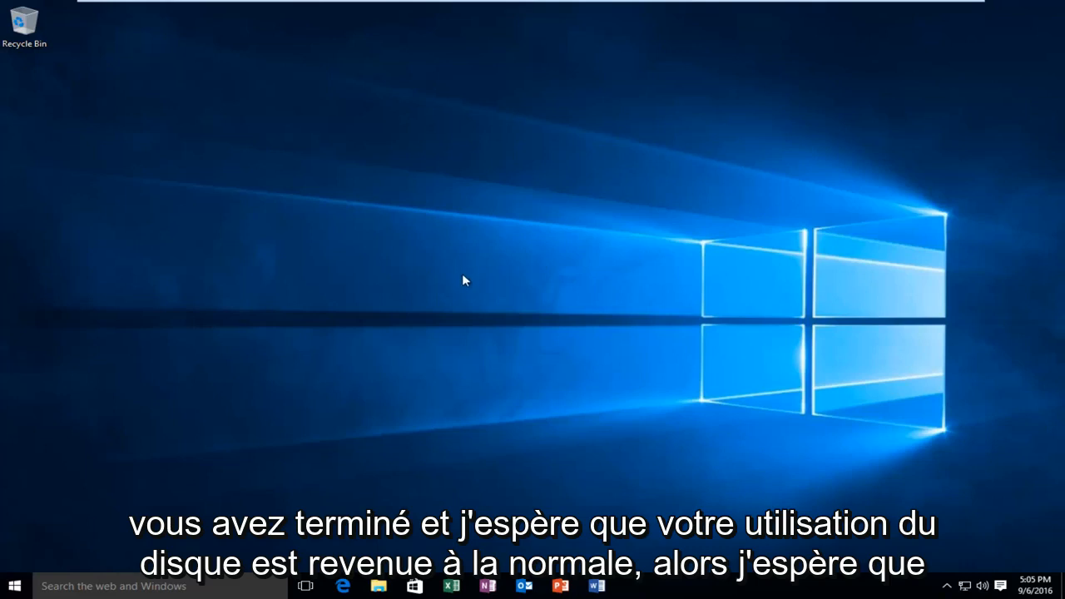